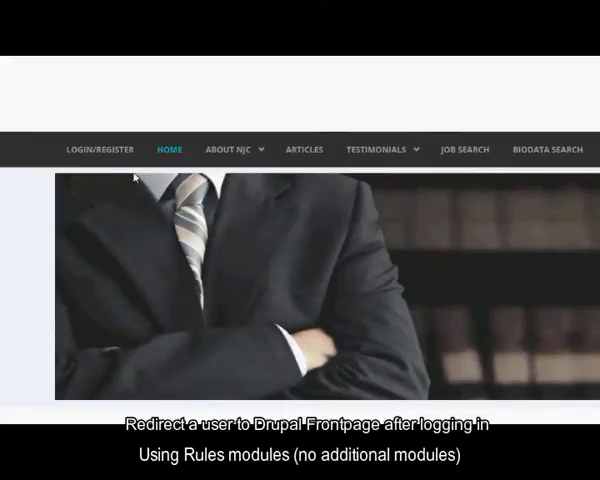
mouse_move(98, 149)
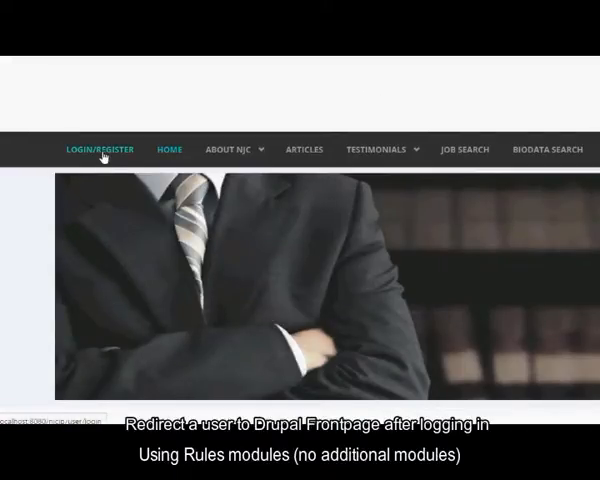
- Log in as user1, landing on that user's profile page
click(99, 149)
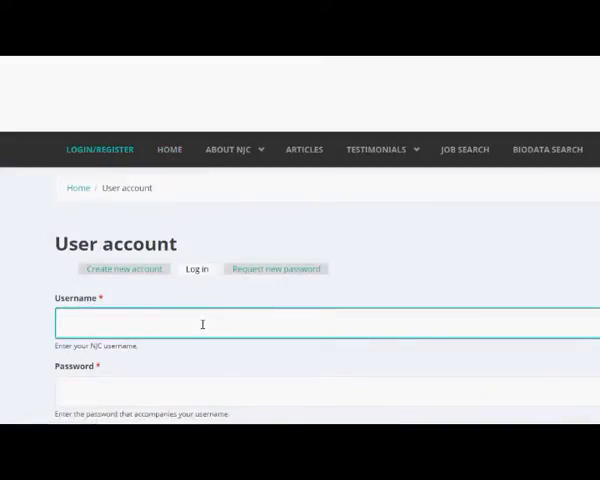
text(user)
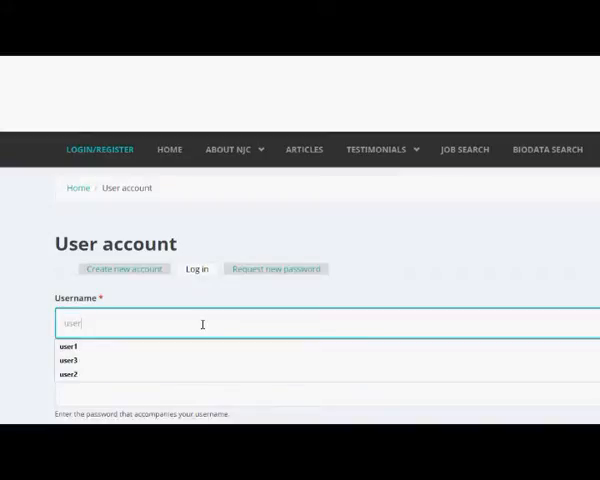
click(68, 346)
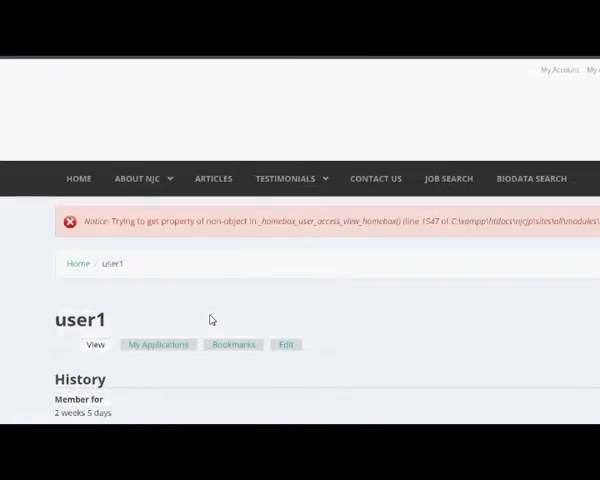
scroll(down, 3)
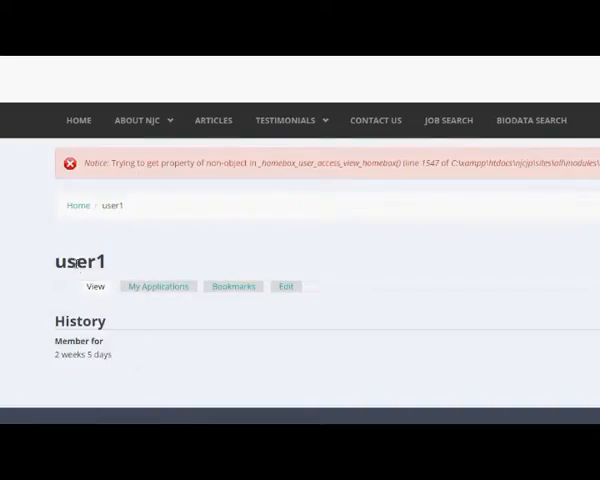
mouse_move(98, 224)
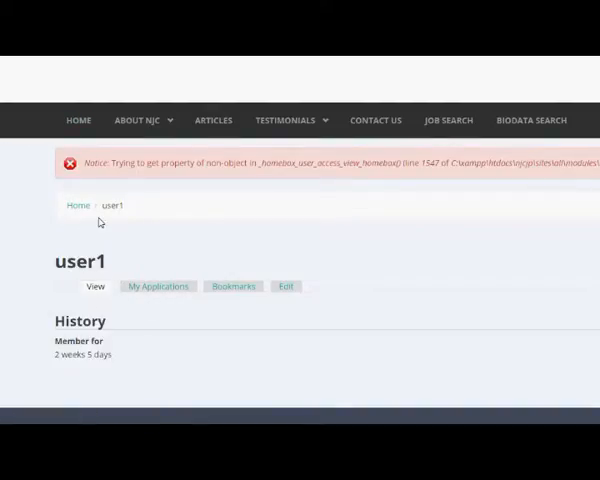
mouse_move(115, 225)
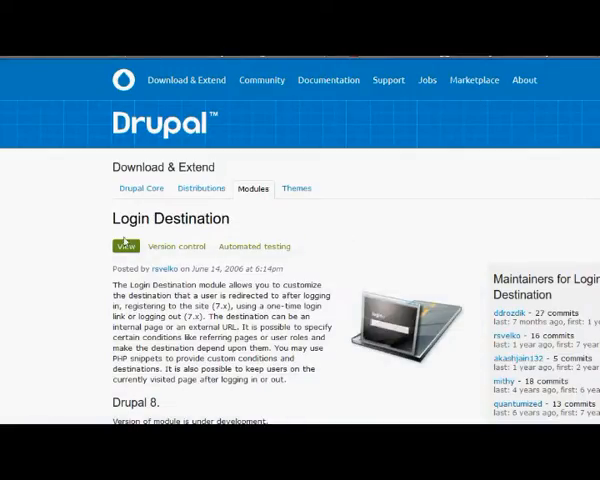
- Select the Login Destination module title and scroll through its project description
double_click(167, 218)
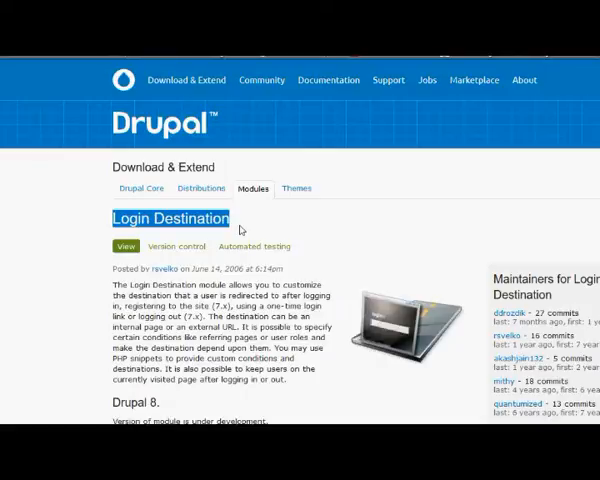
scroll(down, 3)
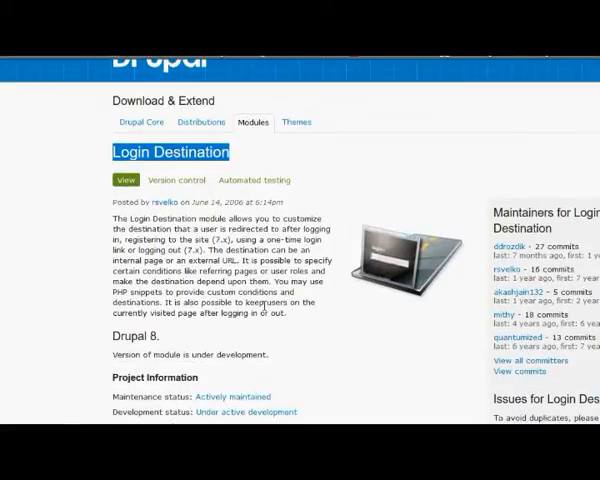
scroll(down, 3)
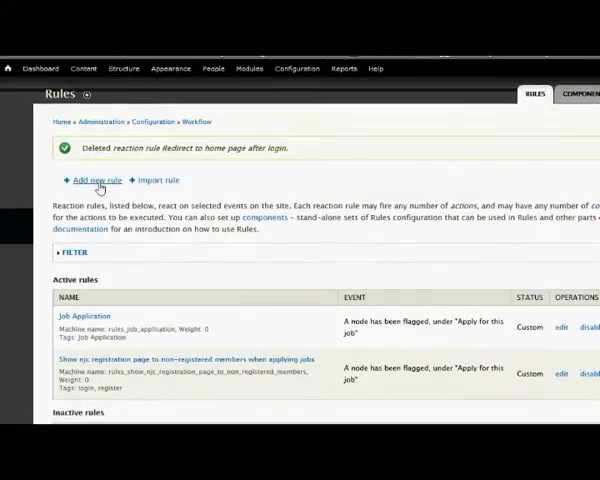
- Add rule 'Redirect user on login', tag 'redirect', event 'User has logged in'
click(296, 68)
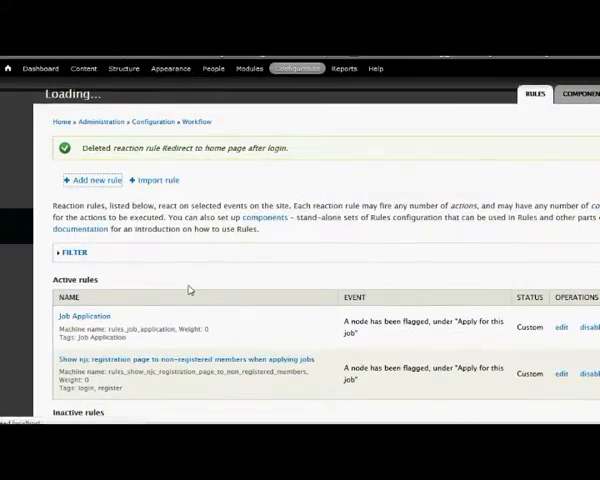
click(91, 180)
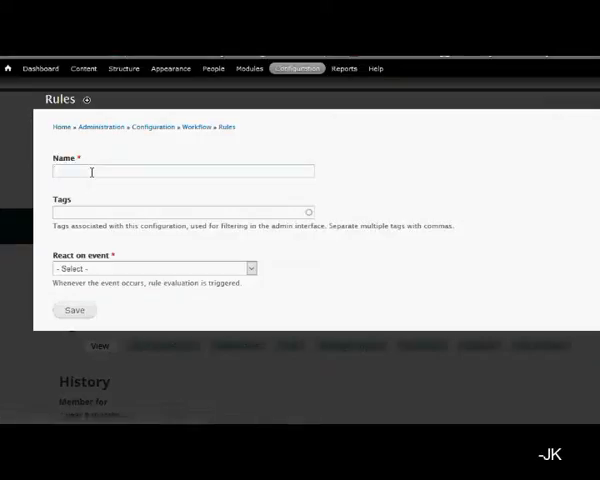
text(Redirect user on log)
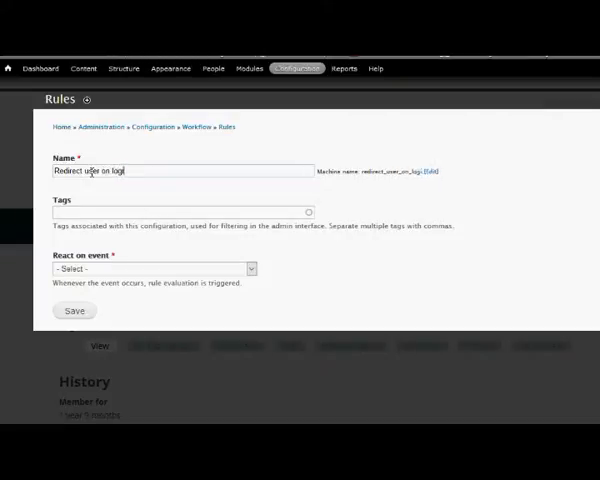
text(in)
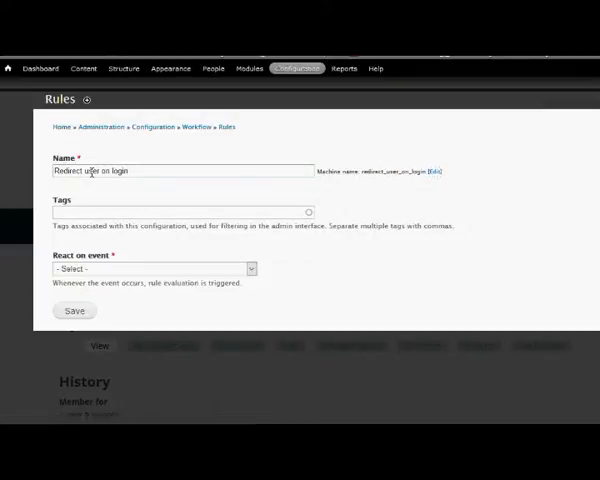
text(redirect)
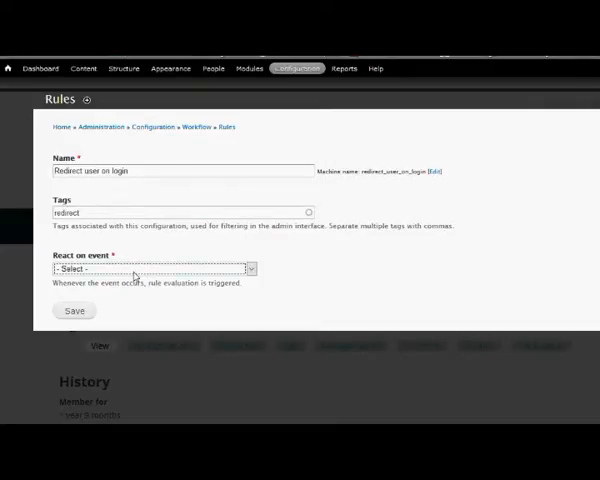
click(150, 268)
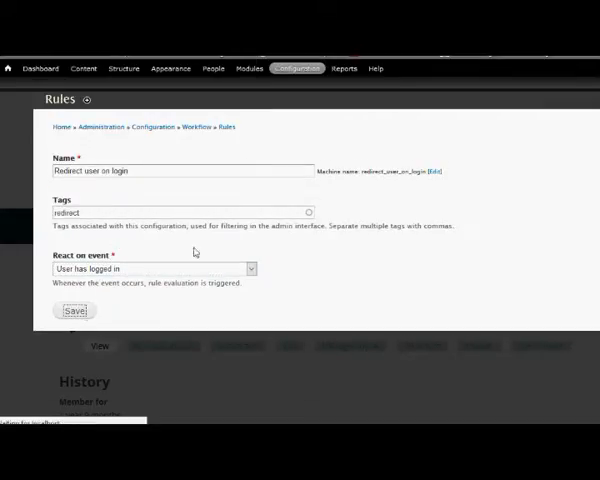
mouse_move(210, 245)
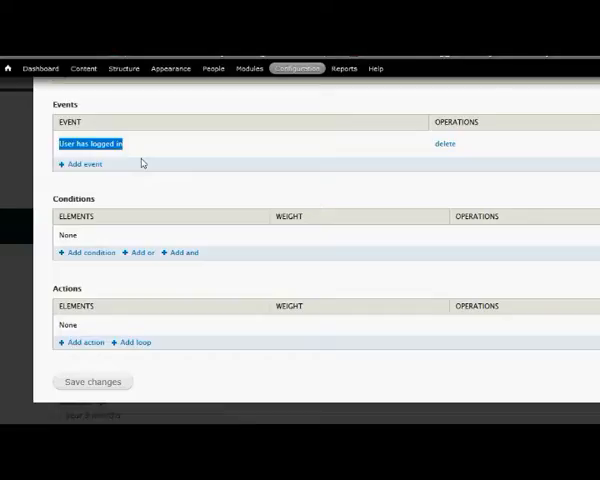
mouse_move(83, 247)
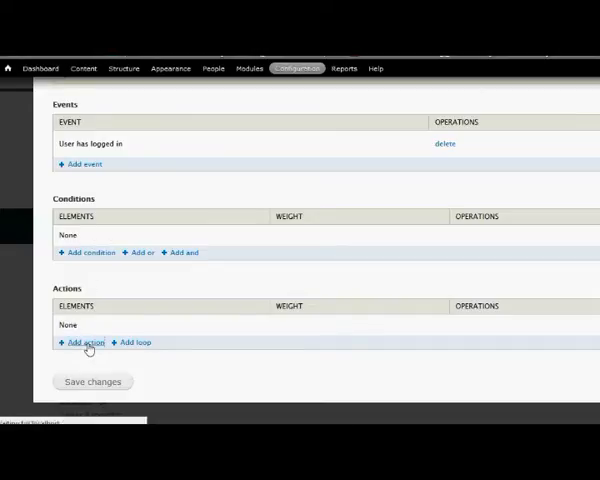
- Add an action to the 'Redirect user on login' rule
click(82, 342)
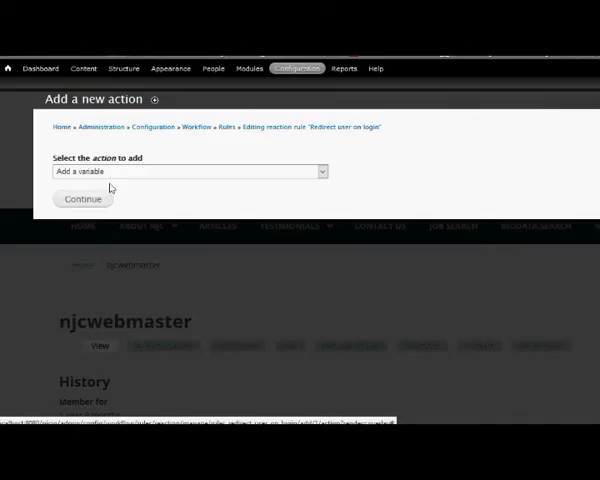
- Pick 'Page redirect' from the System actions and continue to its settings
click(185, 171)
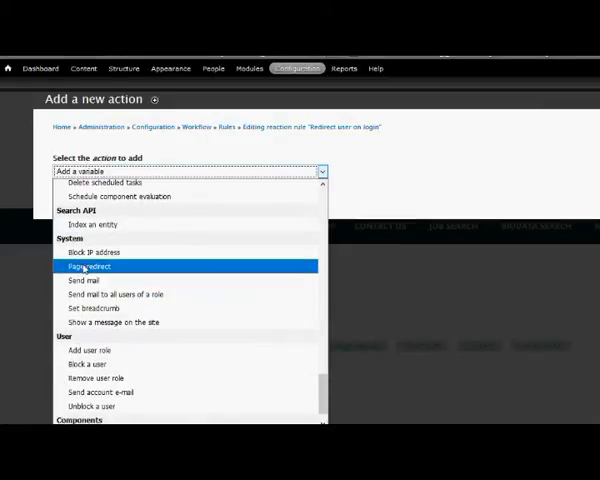
click(89, 266)
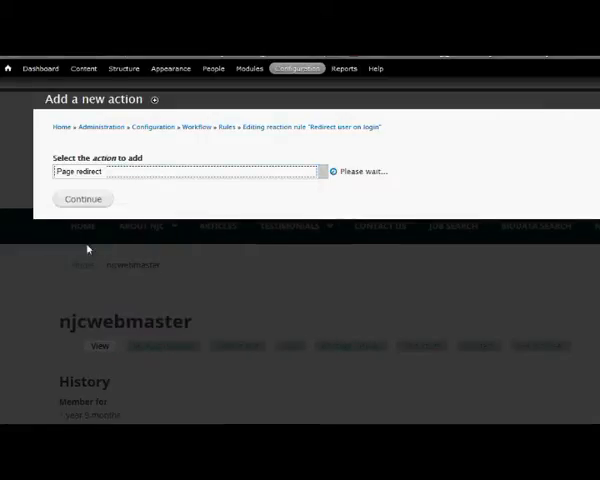
click(84, 199)
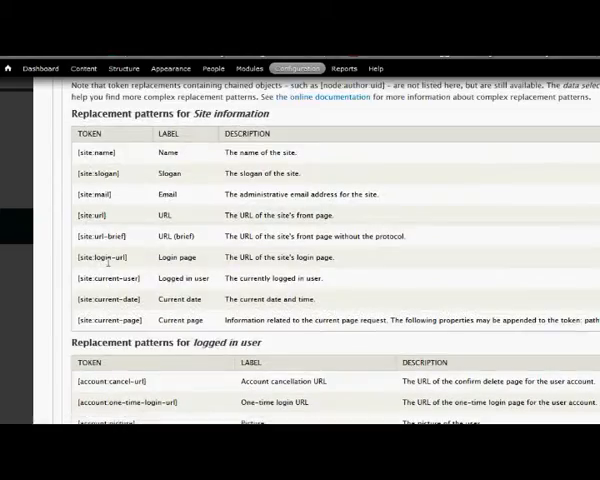
- Set the redirect value to [site:url], force redirect True, and save the action
double_click(94, 215)
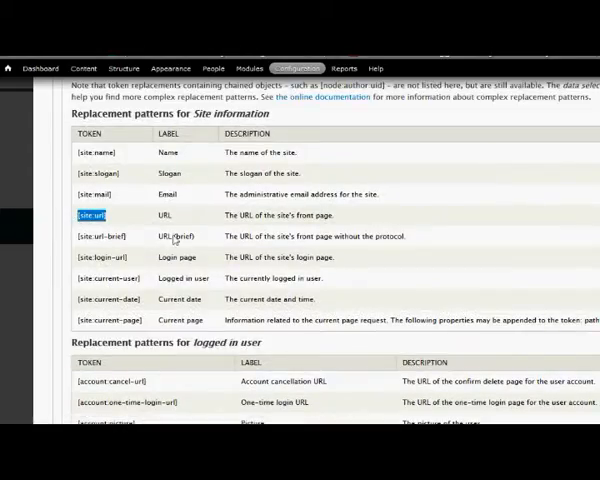
scroll(up, 3)
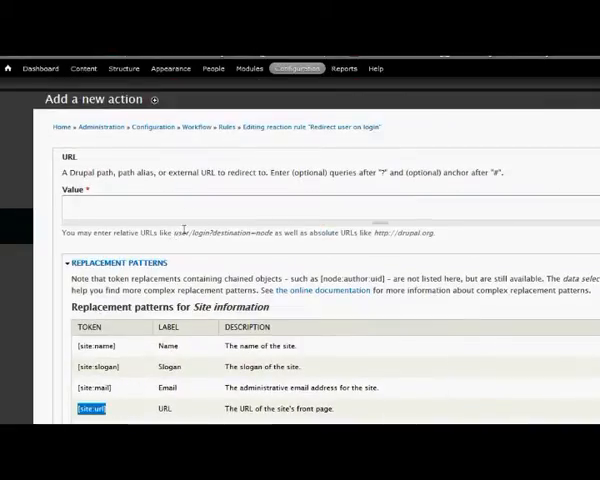
click(92, 408)
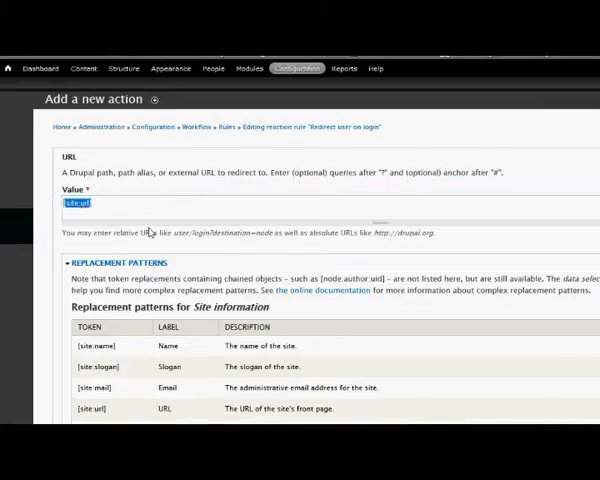
scroll(down, 3)
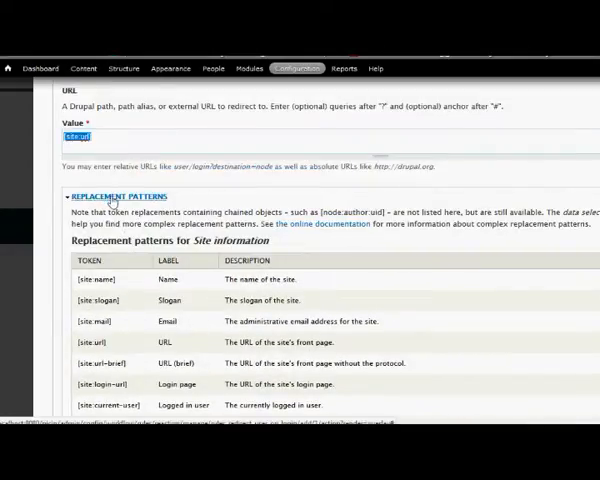
click(115, 196)
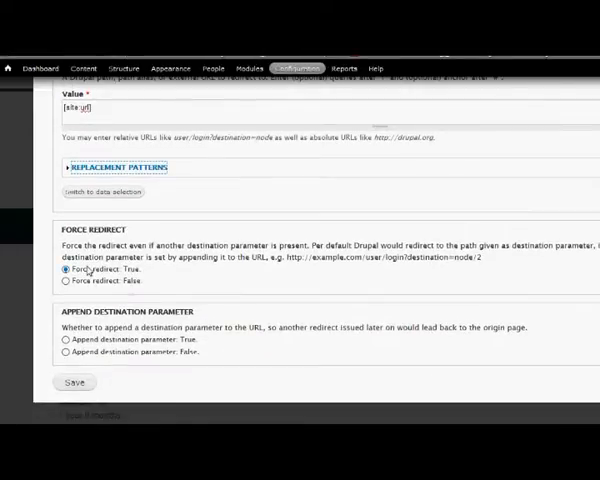
double_click(116, 312)
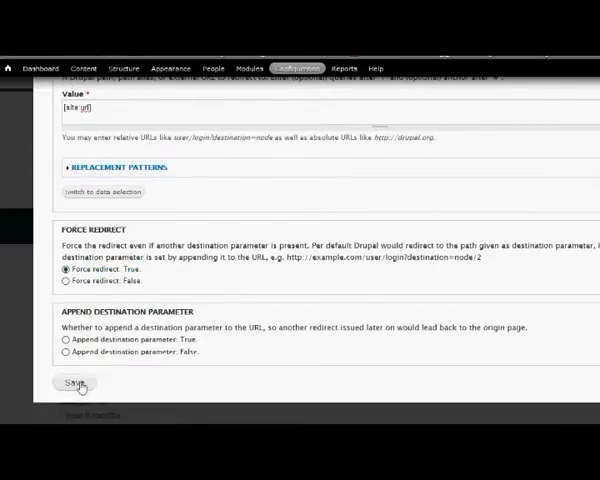
click(73, 383)
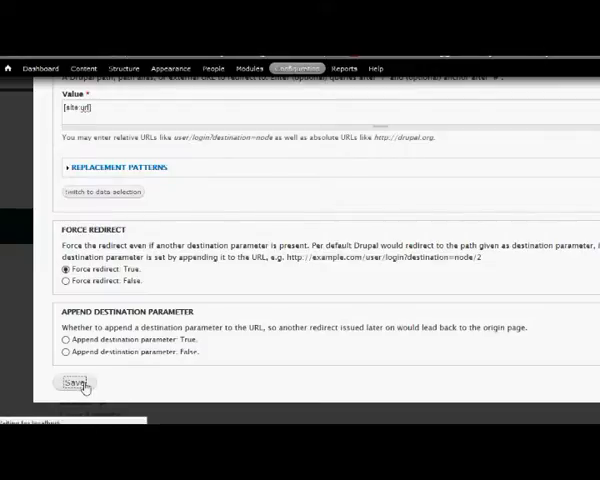
- Save the action, then log in as user1 and land on the front page
click(73, 383)
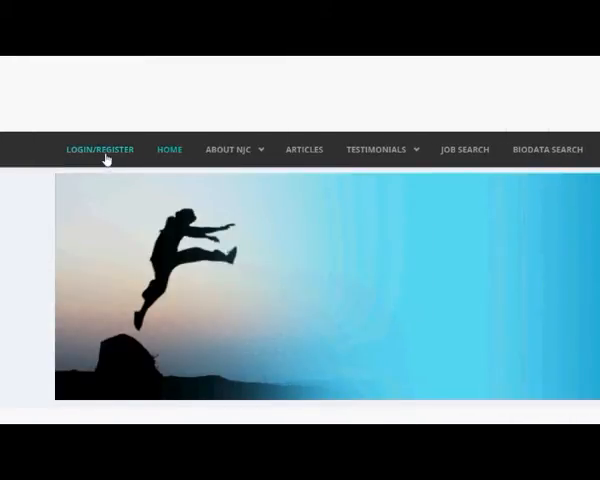
click(99, 149)
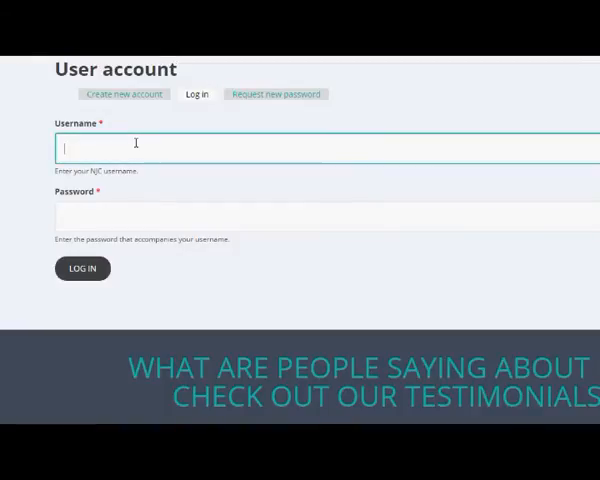
text(user1)
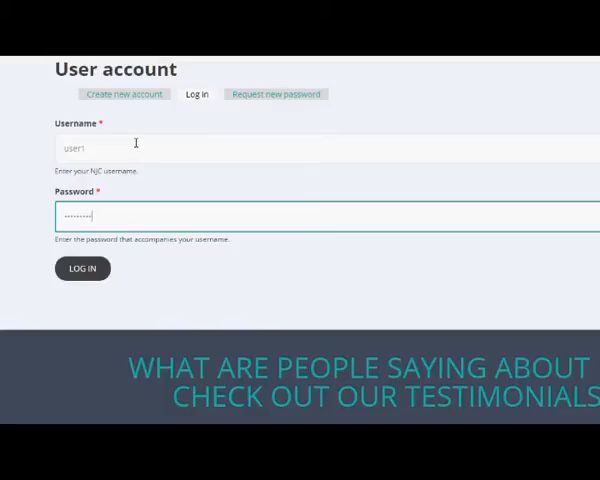
click(81, 268)
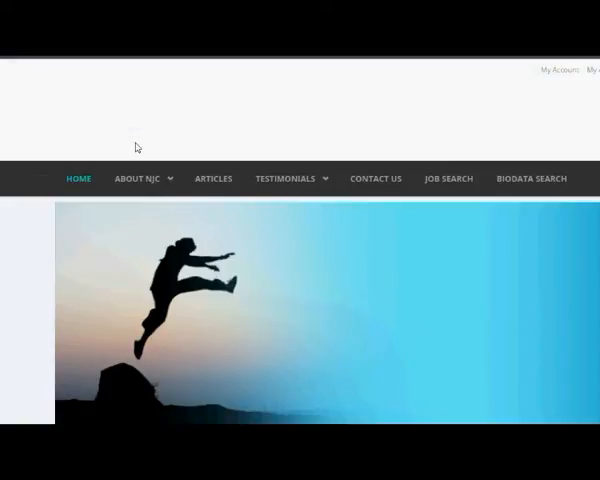
scroll(down, 3)
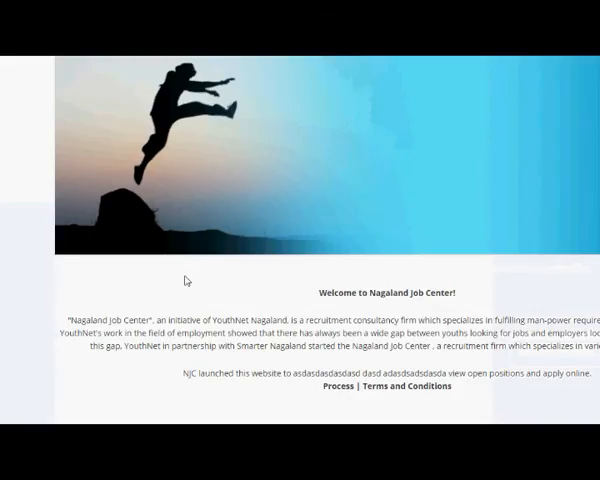